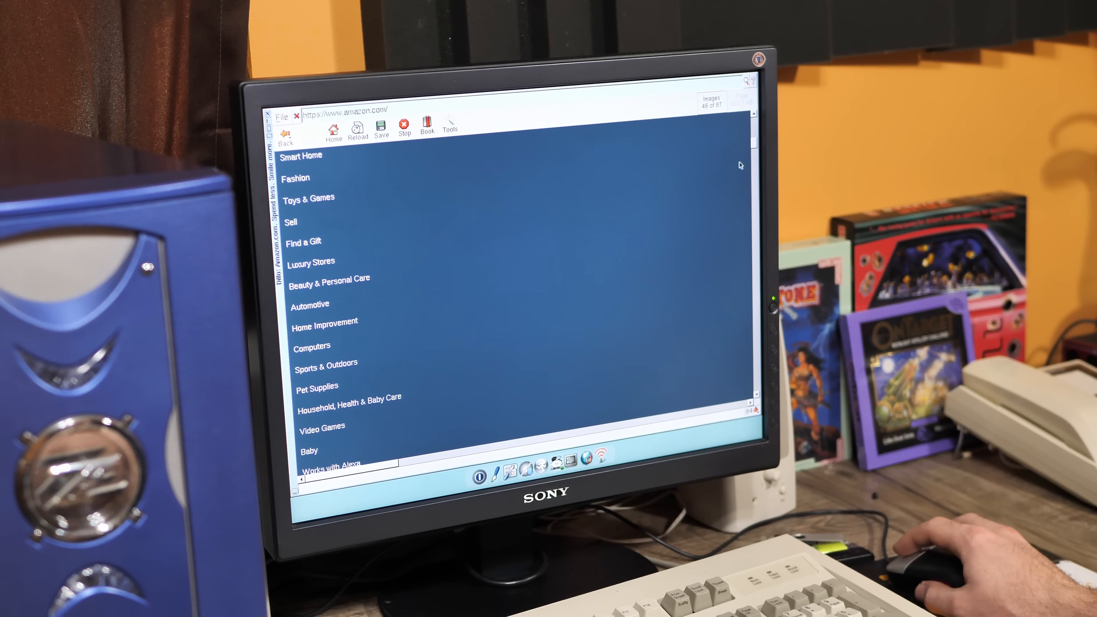
# Scroll through the Amazon, Reddit gallery and Wikipedia pages as Dillo renders them
pyautogui.scroll(-3)
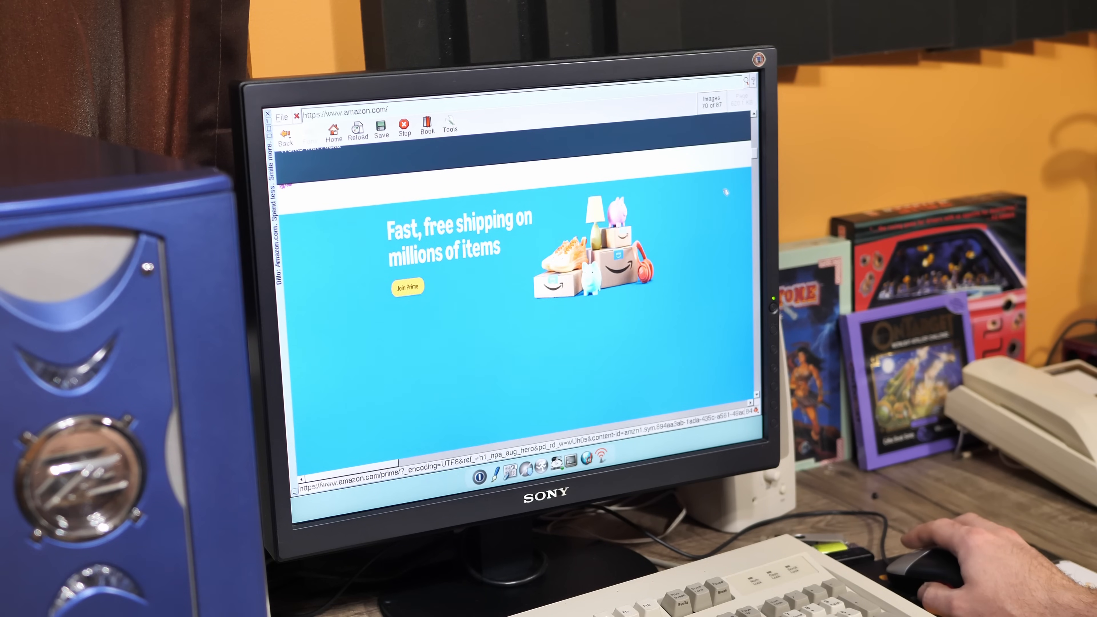
pyautogui.scroll(-3)
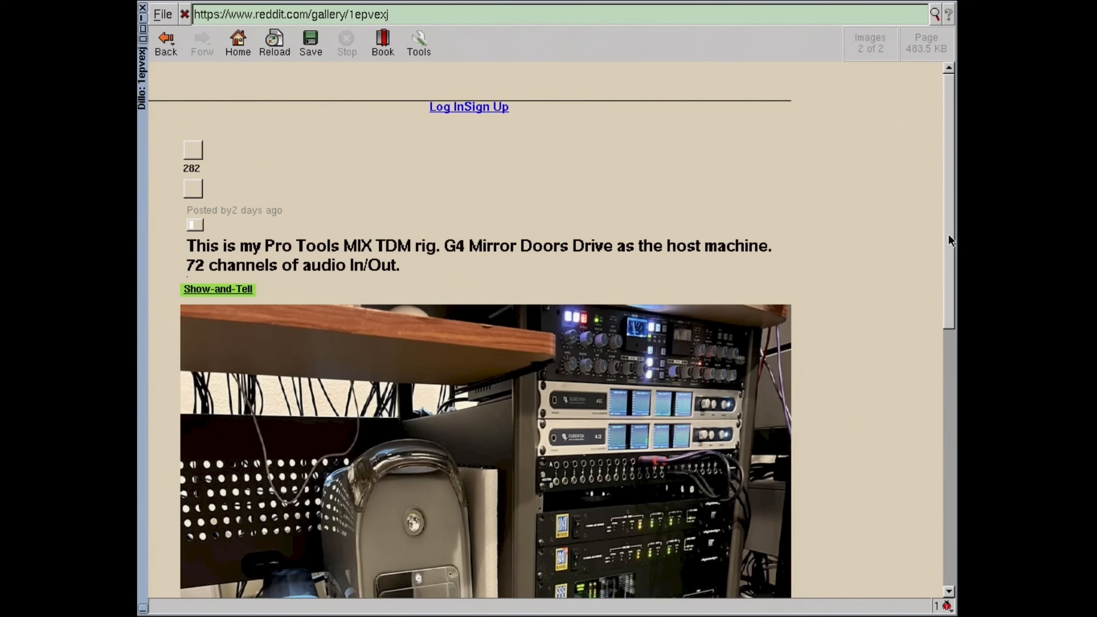
pyautogui.scroll(-3)
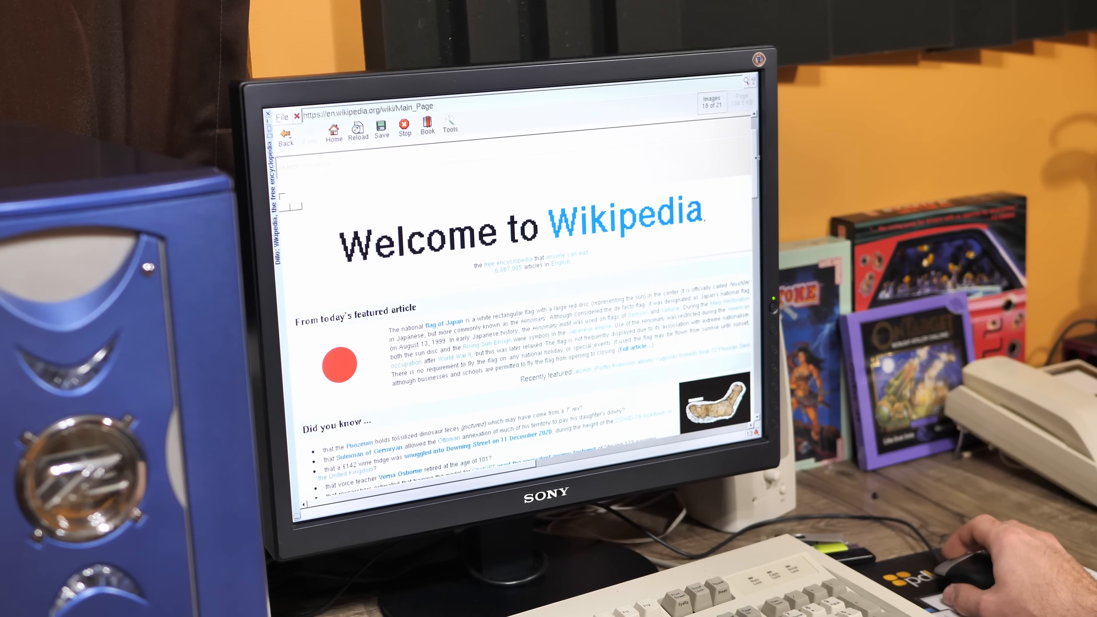
pyautogui.scroll(-3)
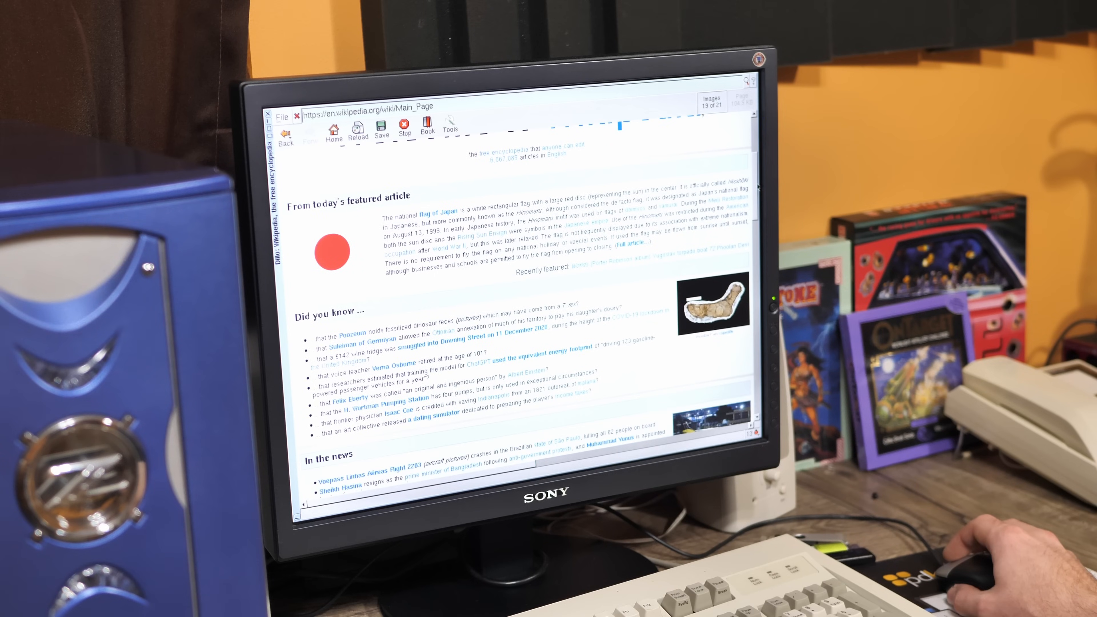
pyautogui.scroll(-3)
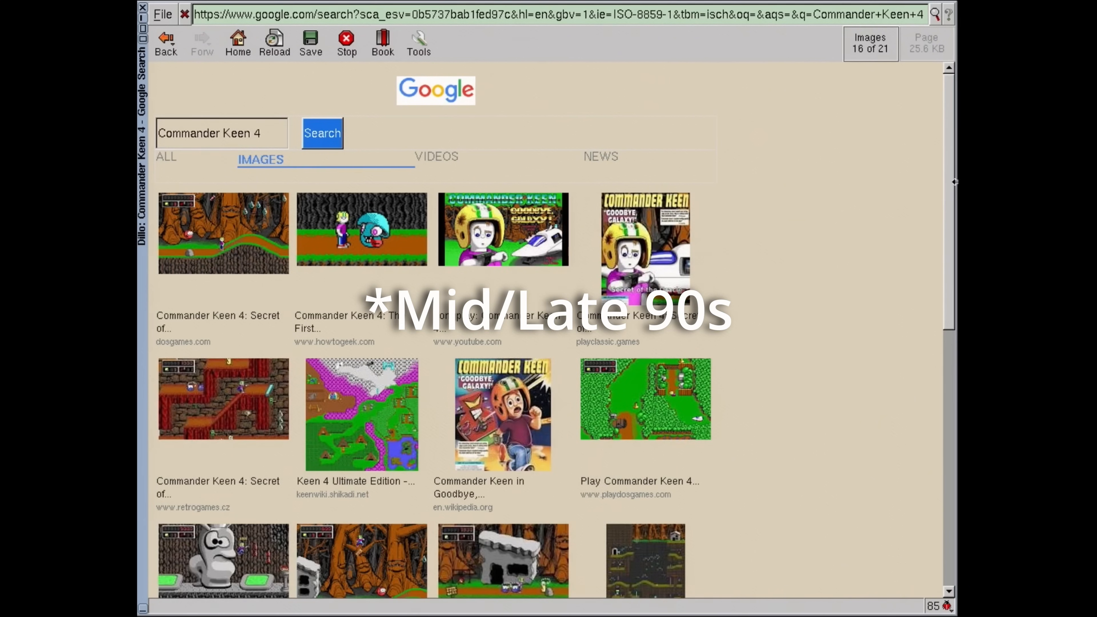
pyautogui.scroll(-3)
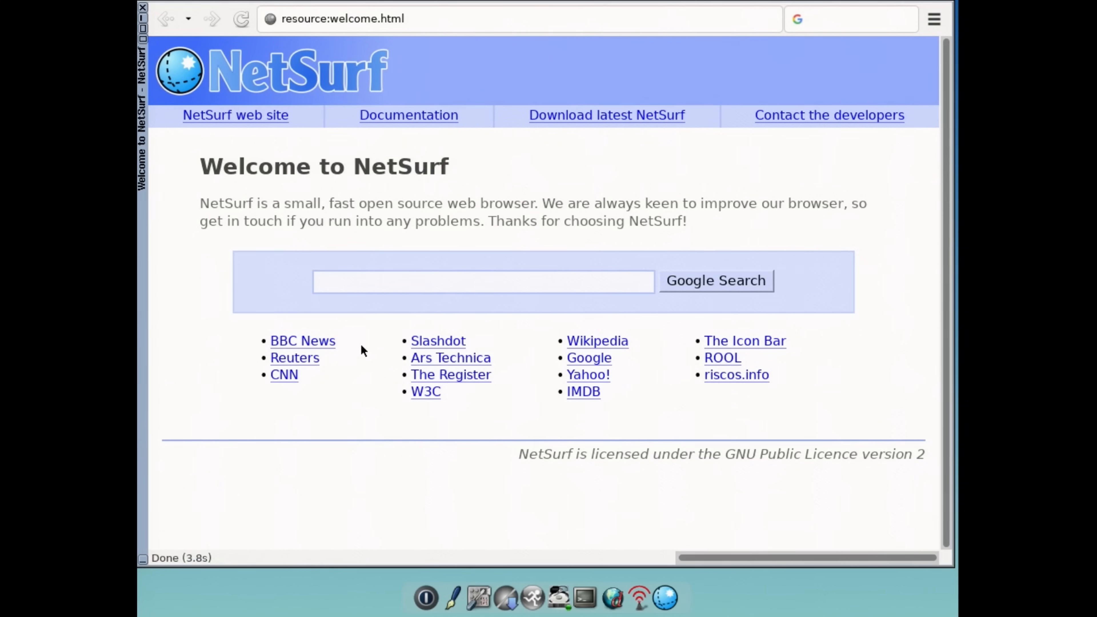
pyautogui.moveTo(598, 340)
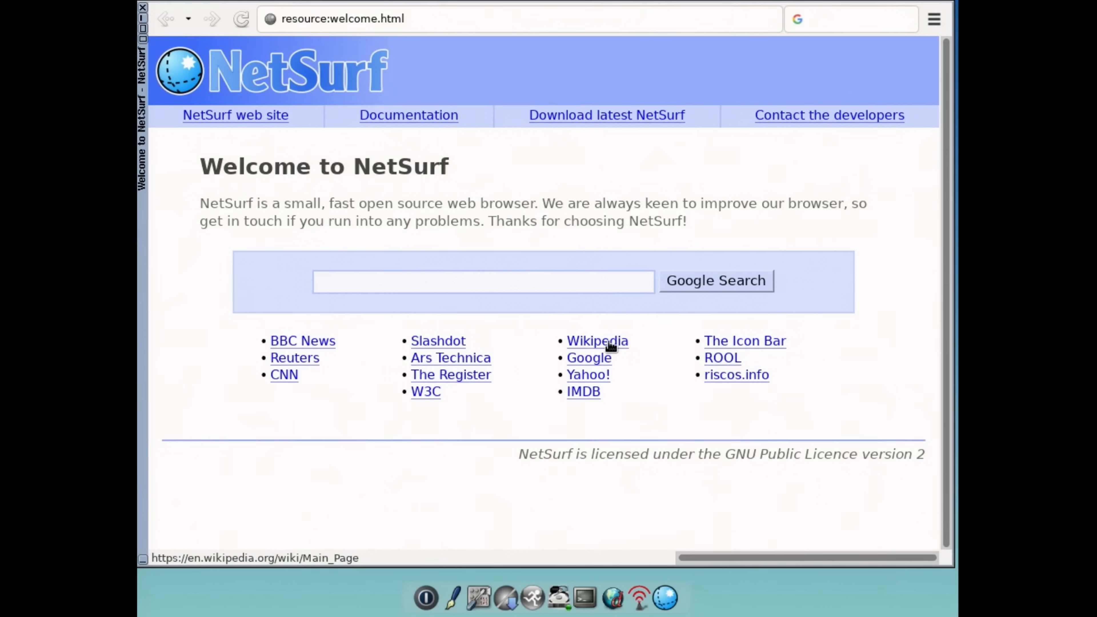
# Follow the welcome page's Wikipedia link to load the Wikipedia main page
pyautogui.click(597, 340)
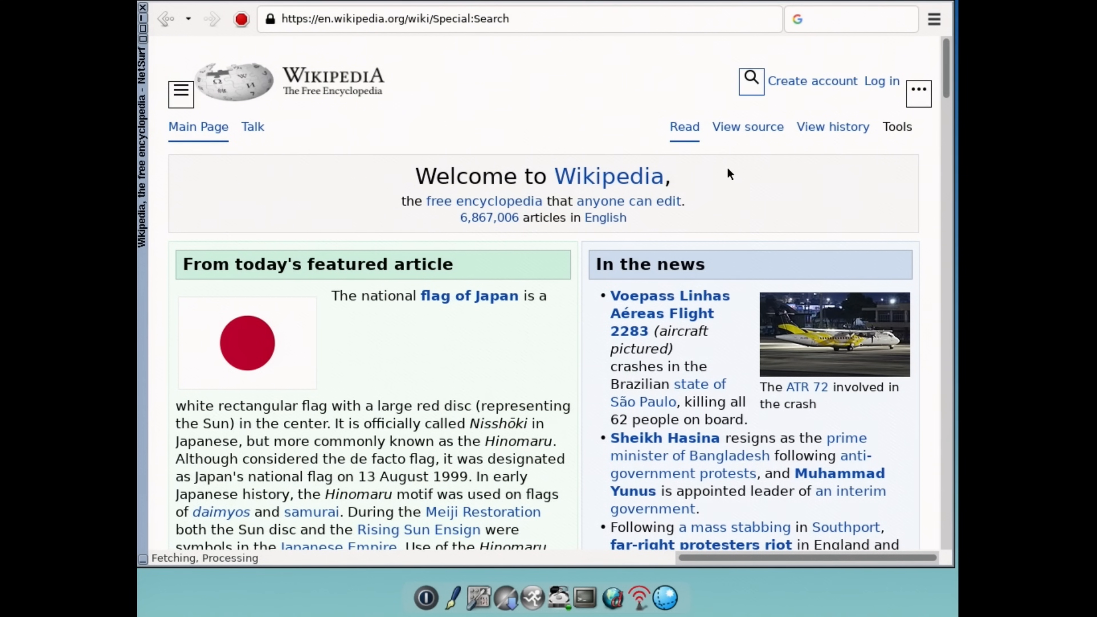
pyautogui.moveTo(598, 182)
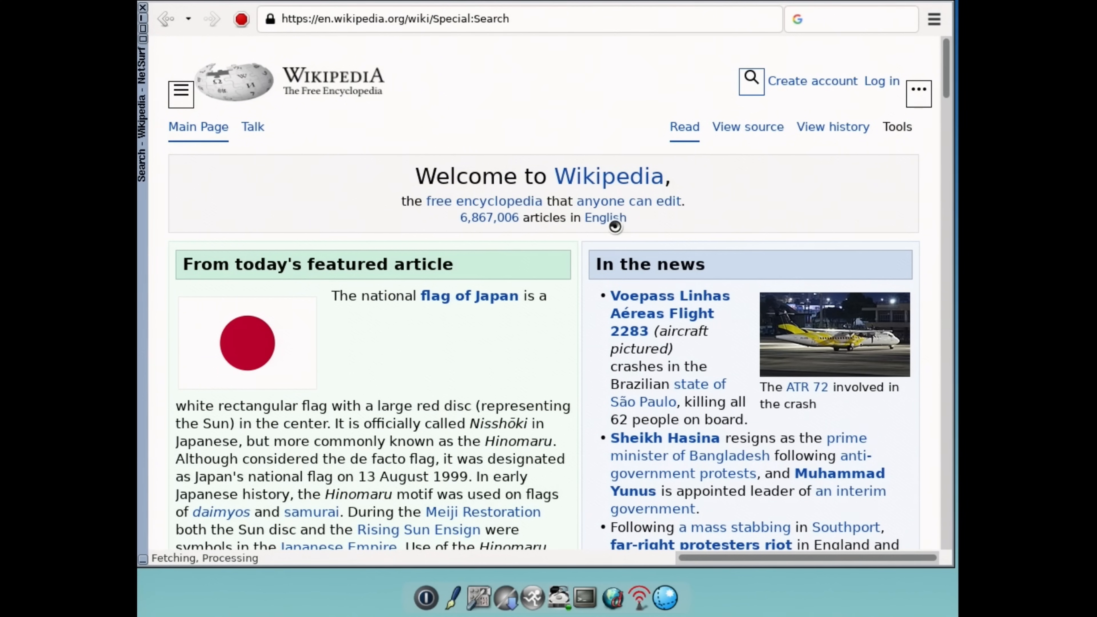
pyautogui.moveTo(614, 237)
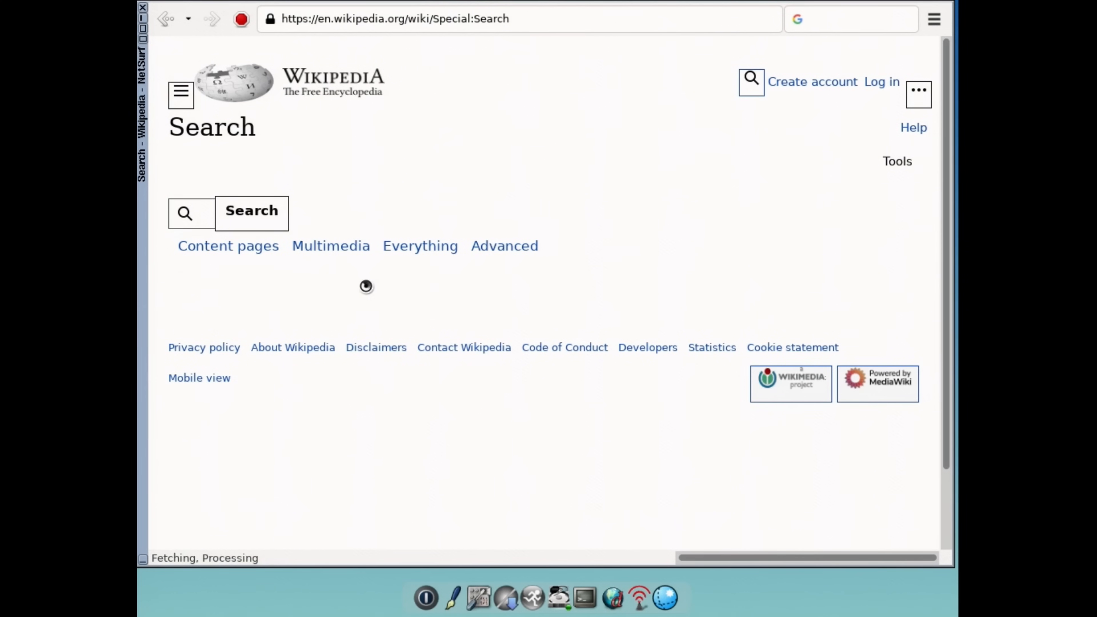
pyautogui.moveTo(368, 291)
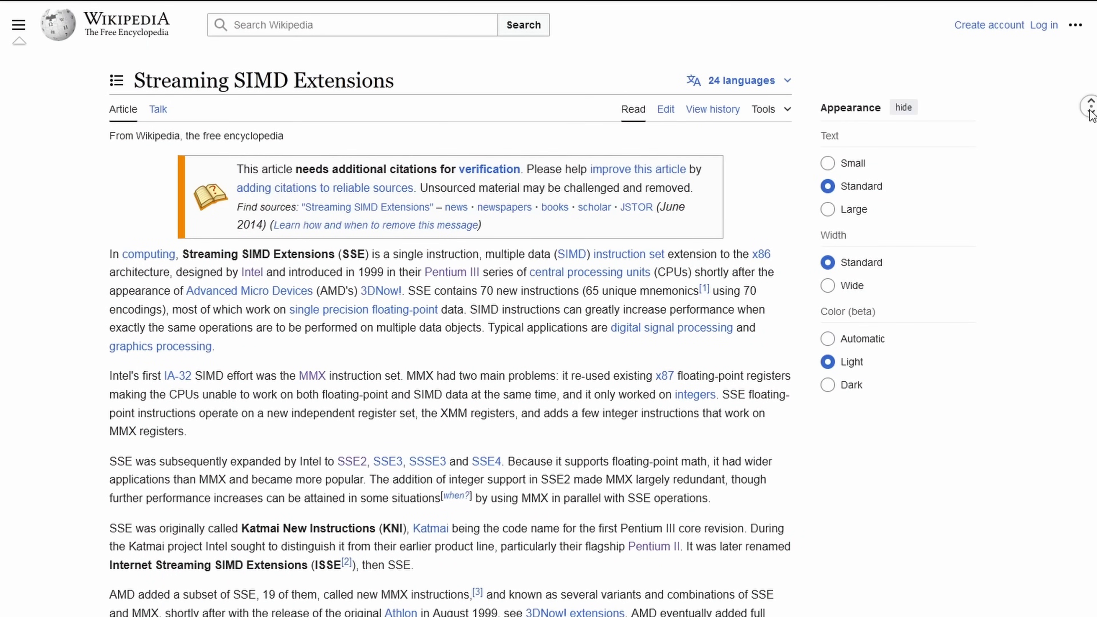
pyautogui.scroll(-3)
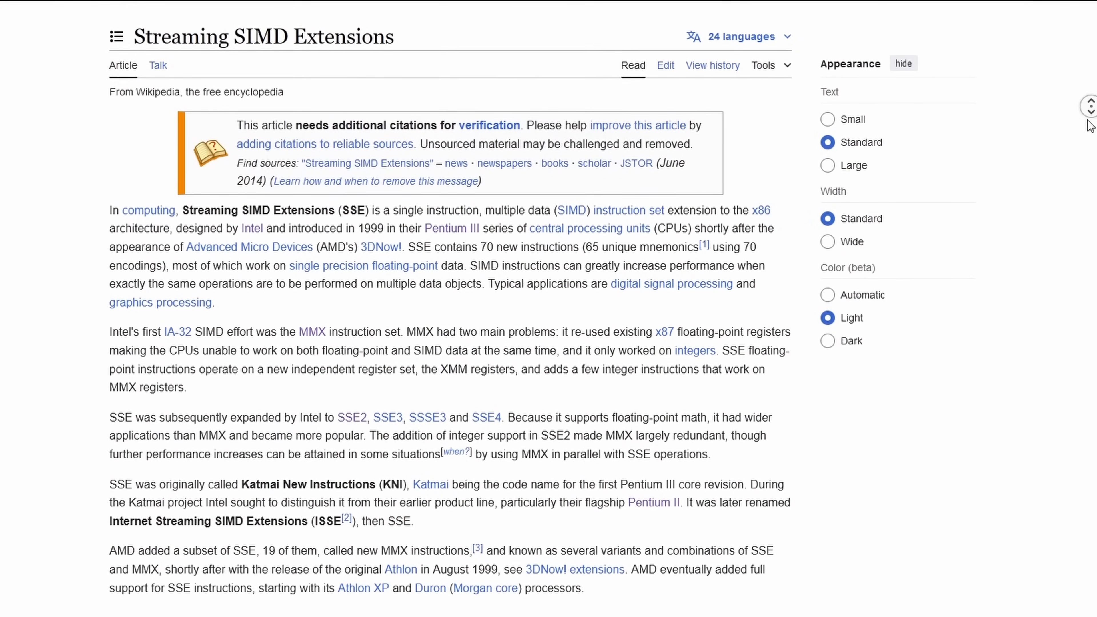
pyautogui.scroll(-3)
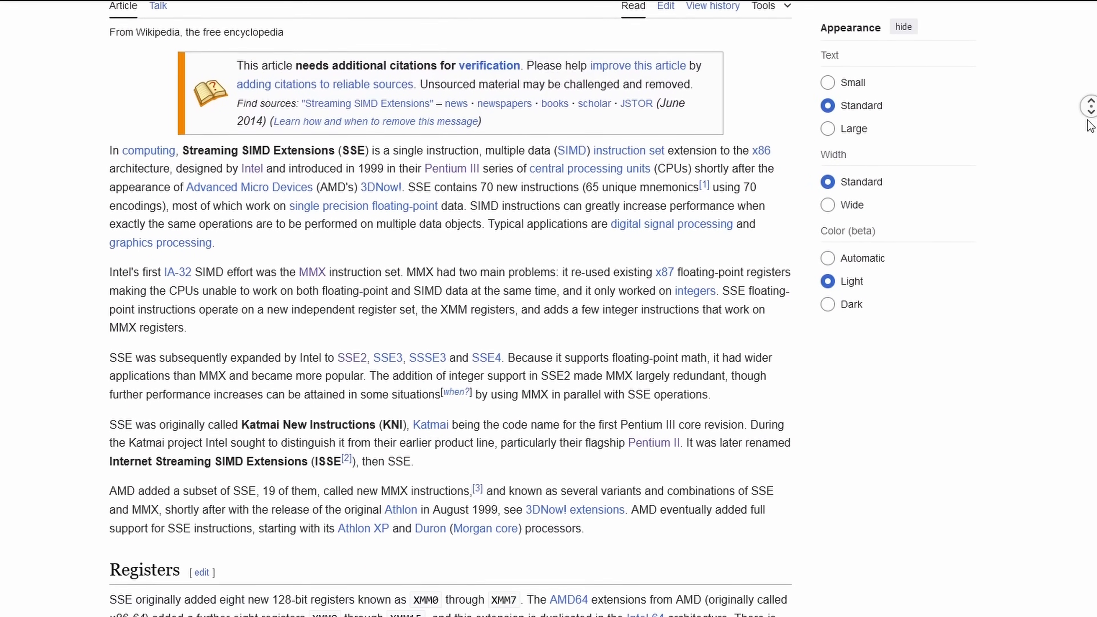
pyautogui.scroll(-3)
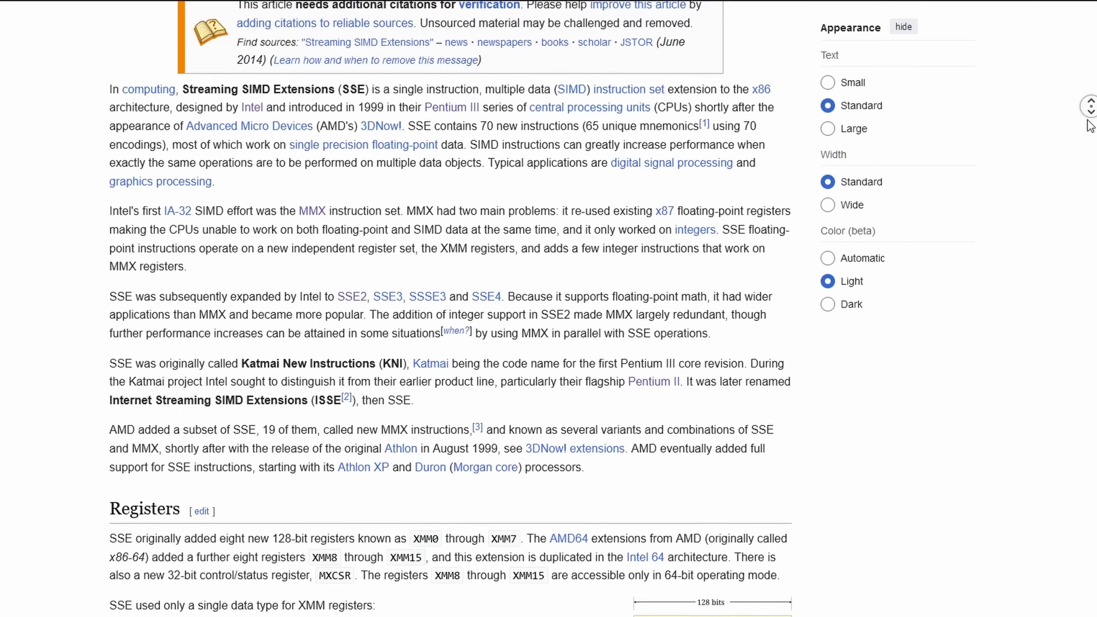
pyautogui.scroll(-3)
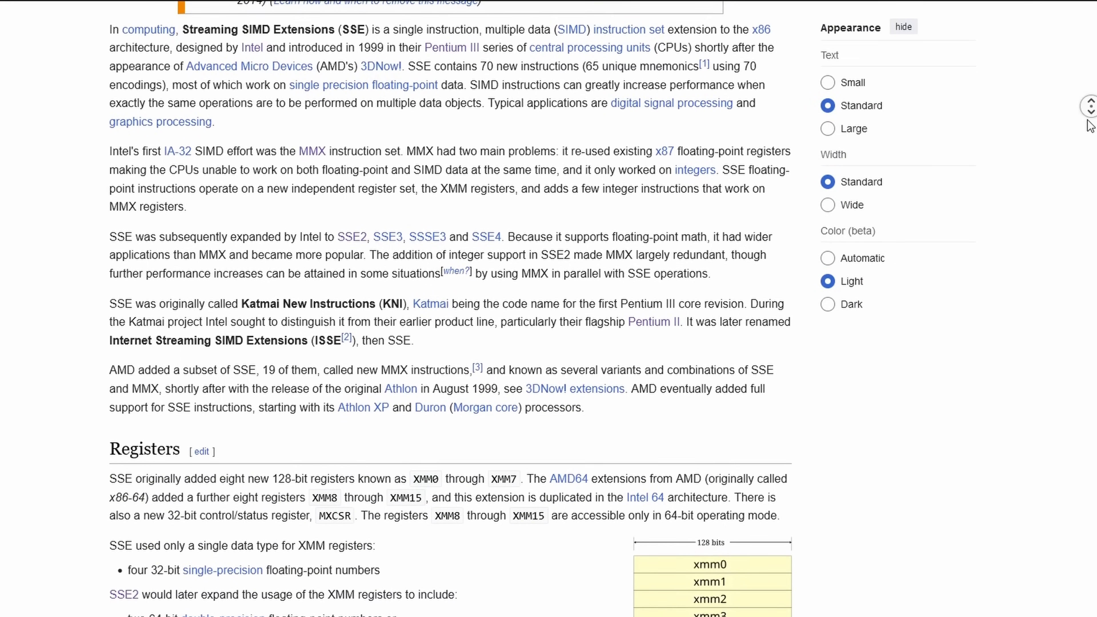
pyautogui.scroll(-3)
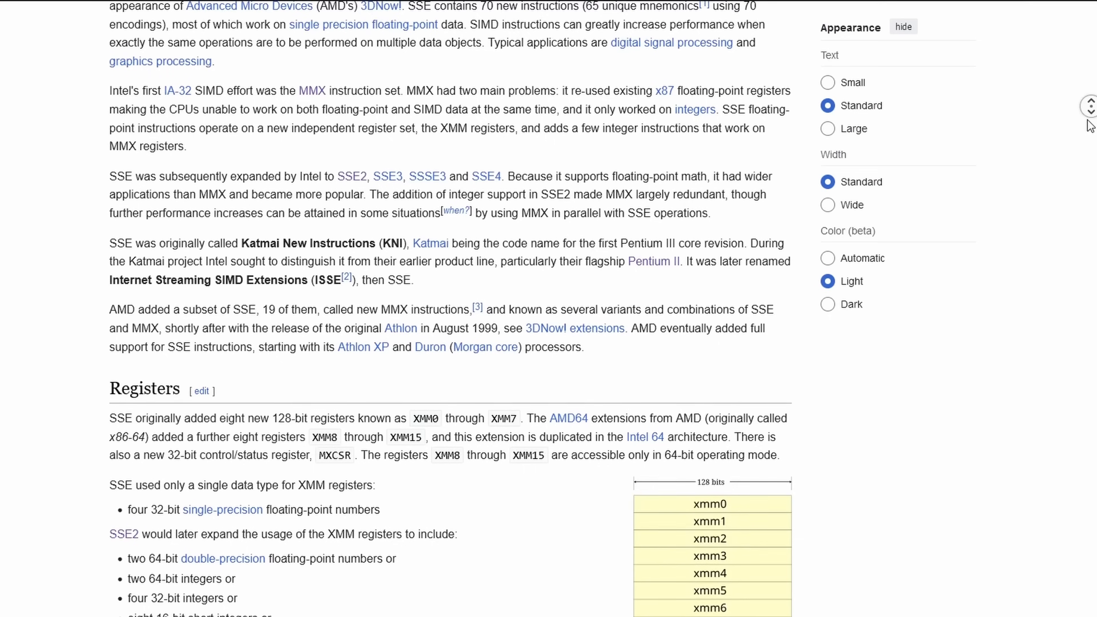
pyautogui.scroll(-3)
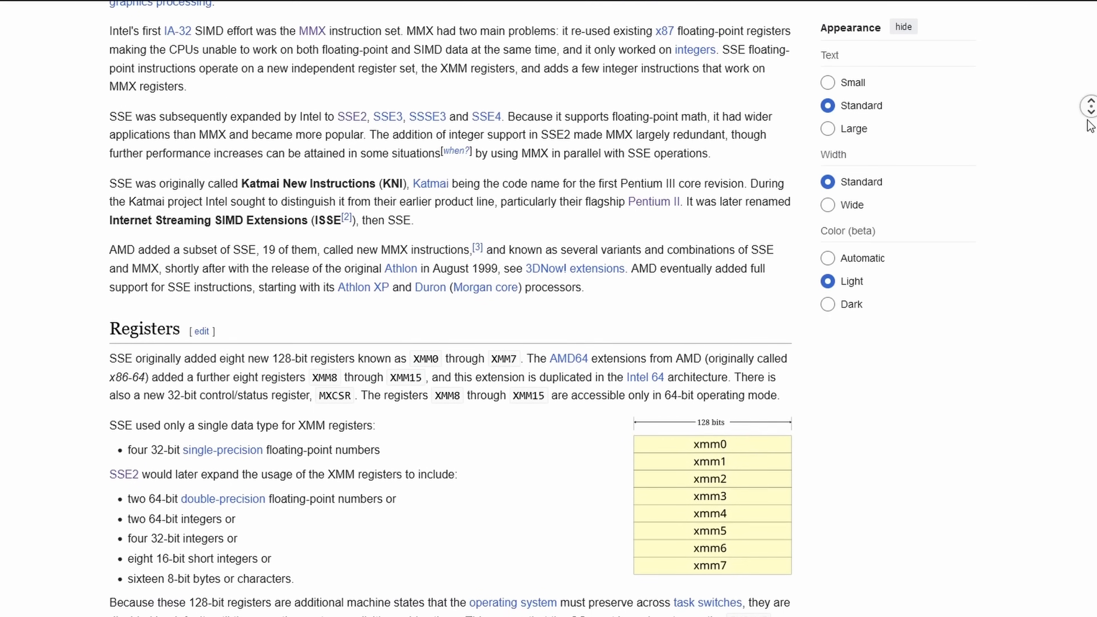
pyautogui.scroll(-3)
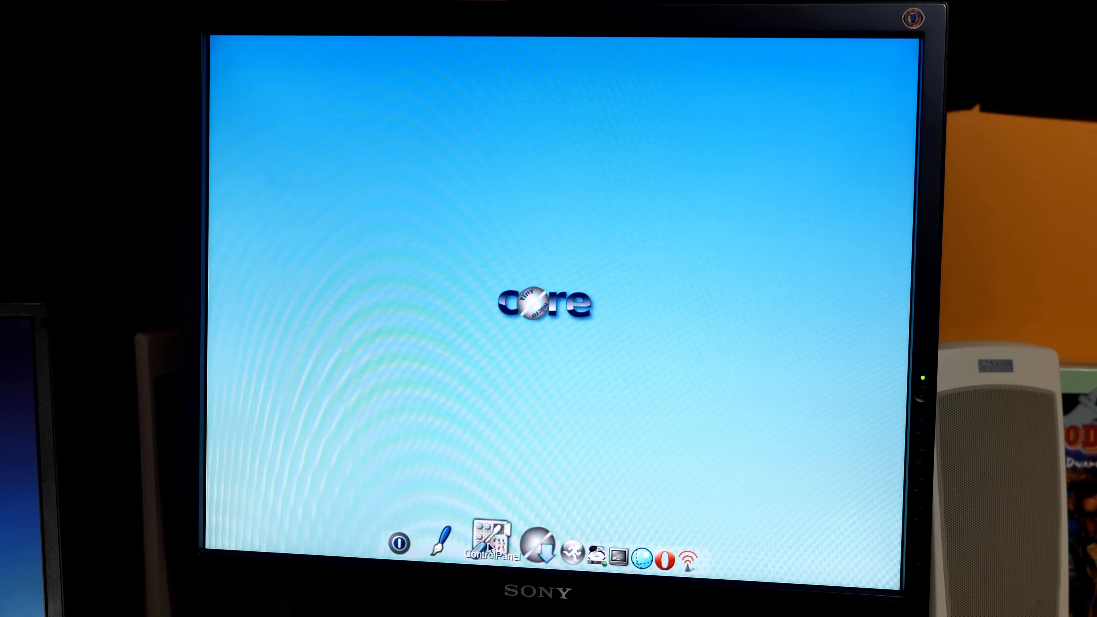
# Show System Stats with the biggest home-folder files, then the CPU statistics
pyautogui.click(489, 544)
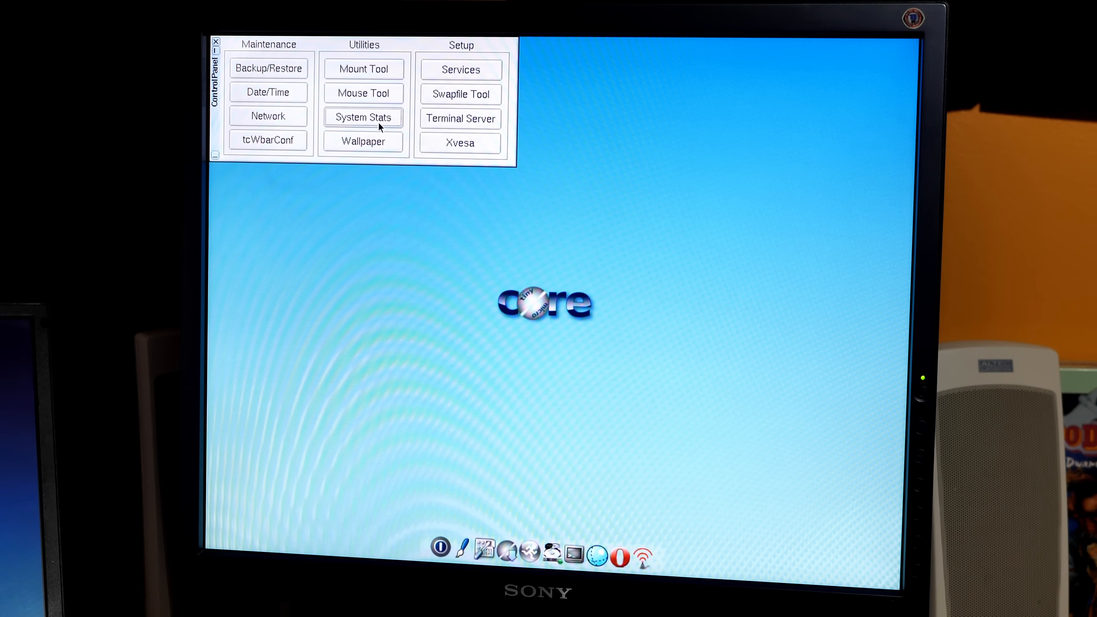
pyautogui.click(362, 117)
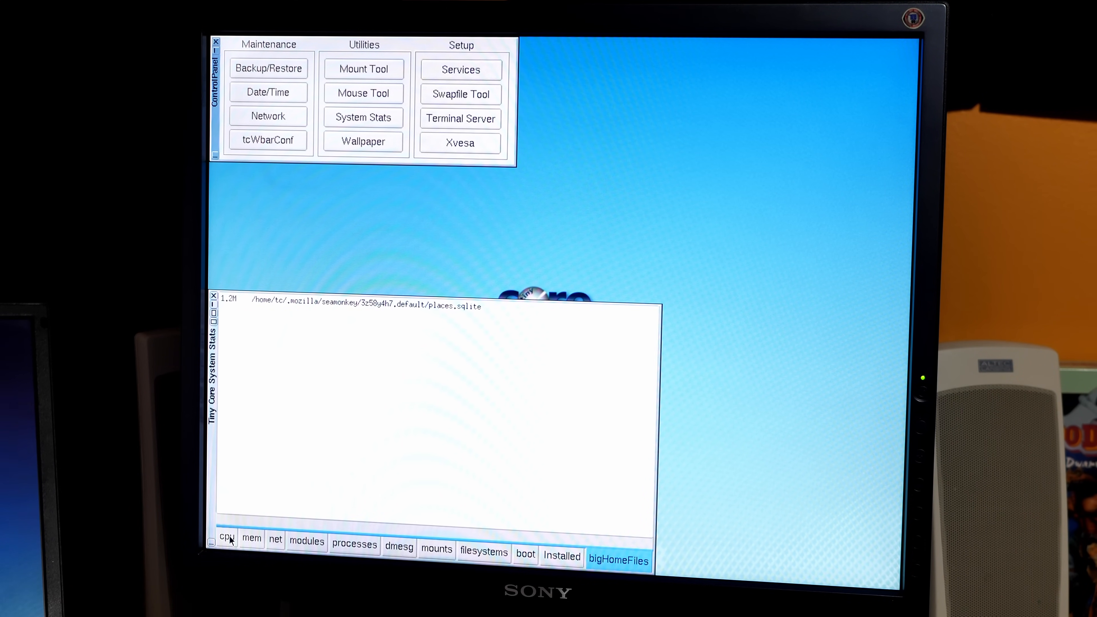
pyautogui.click(226, 539)
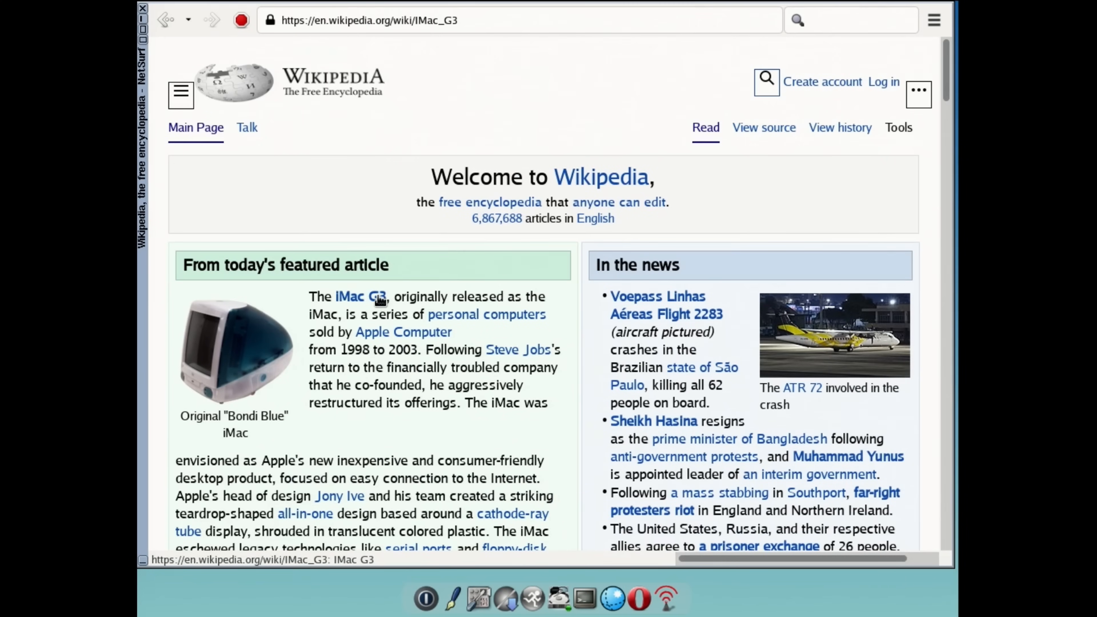
# Read down the iMac G3 article, then start a search on old Reddit
pyautogui.click(359, 297)
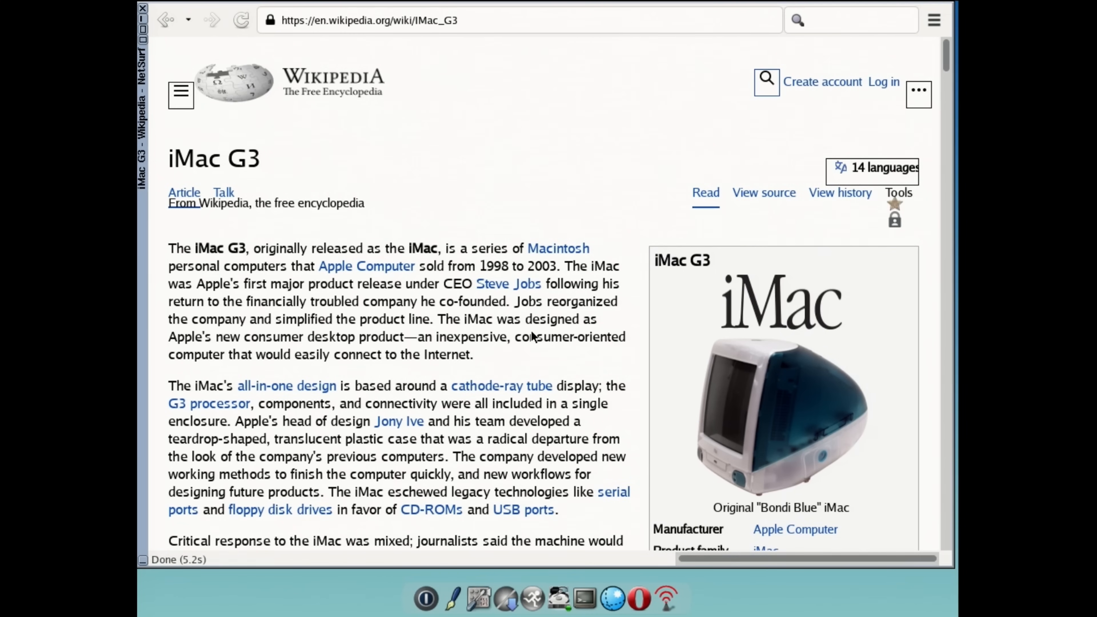
pyautogui.scroll(-3)
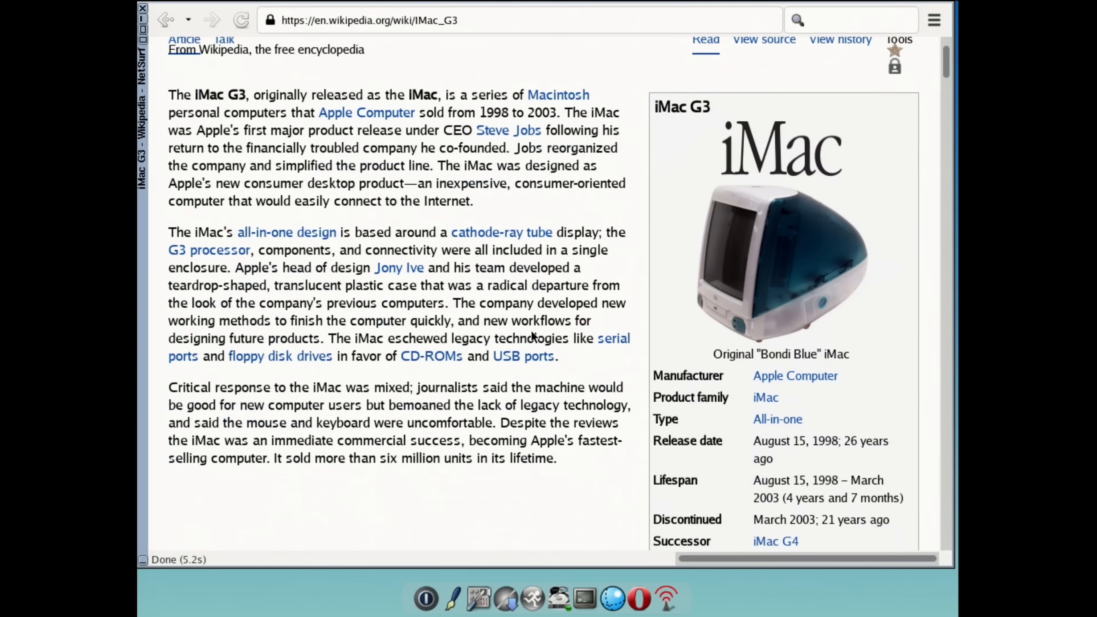
pyautogui.scroll(-3)
pyautogui.write('retro batle')
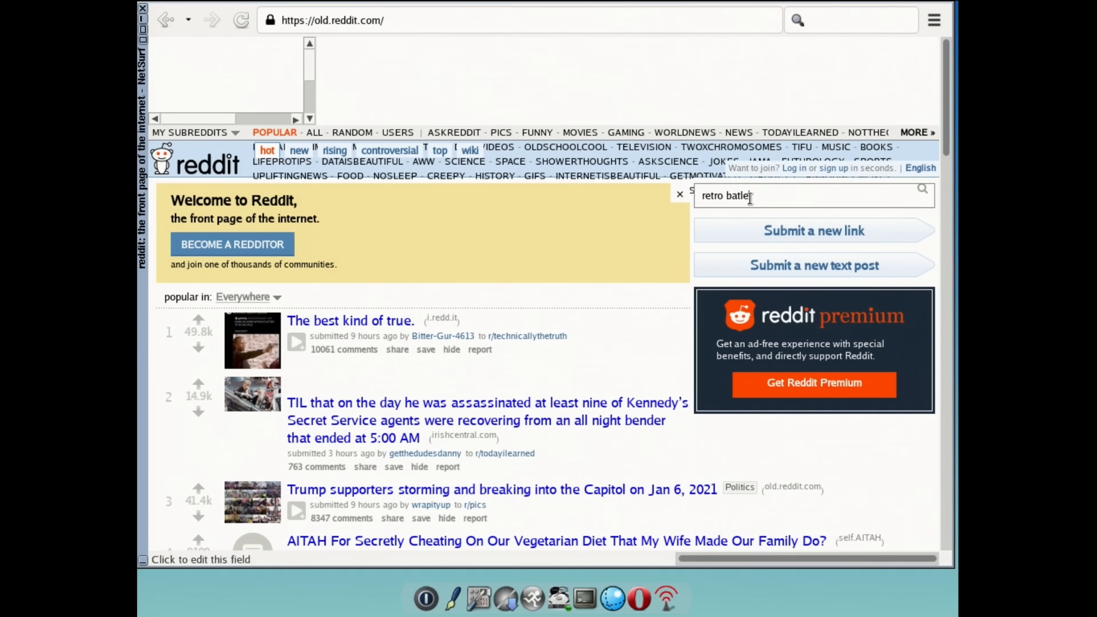
pyautogui.press('BackSpace')
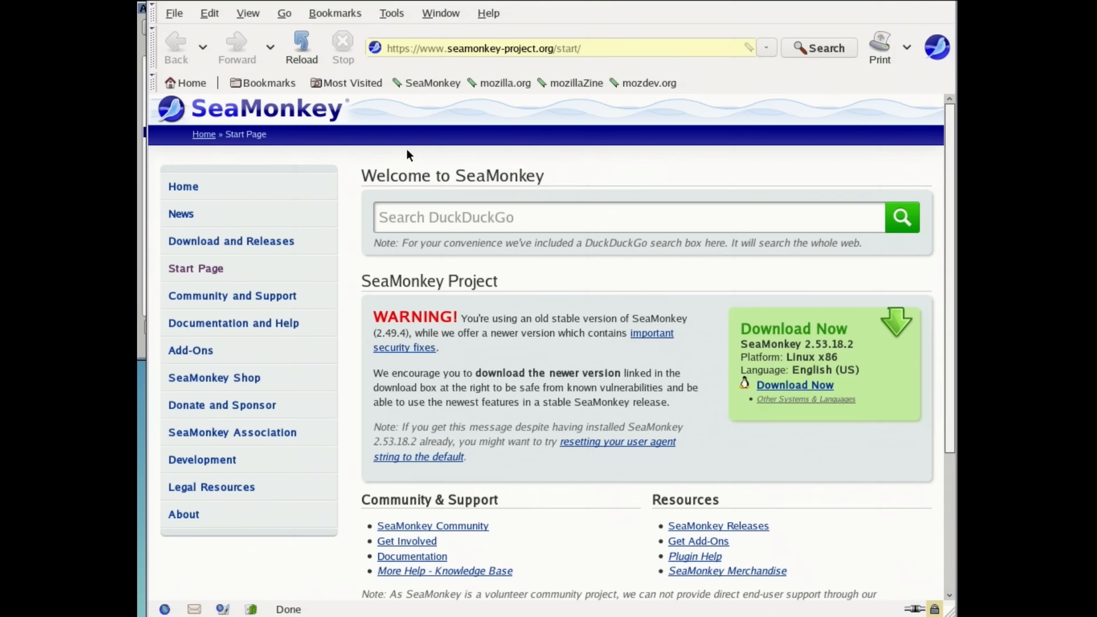
# Scroll down the DOSBox-X site as it loads in SeaMonkey
pyautogui.scroll(-3)
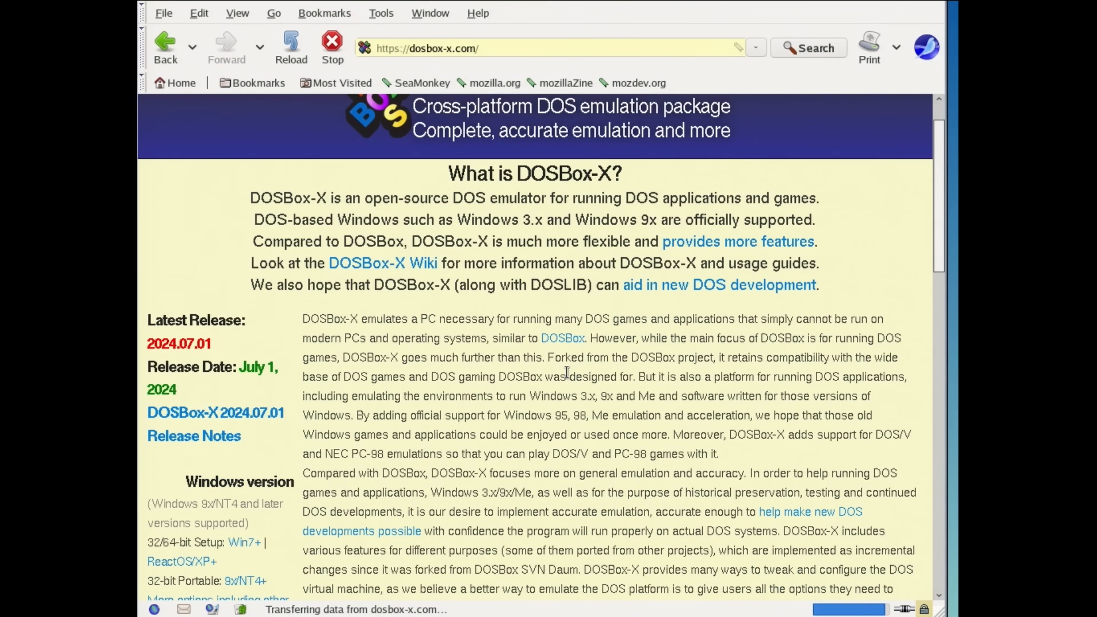
pyautogui.scroll(-3)
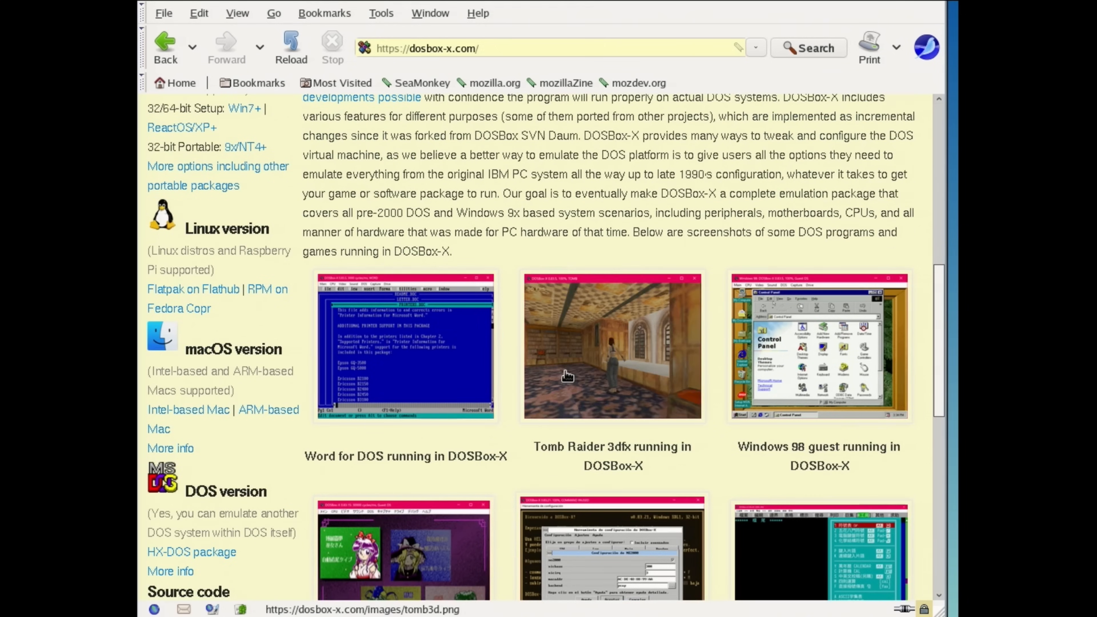
pyautogui.scroll(-3)
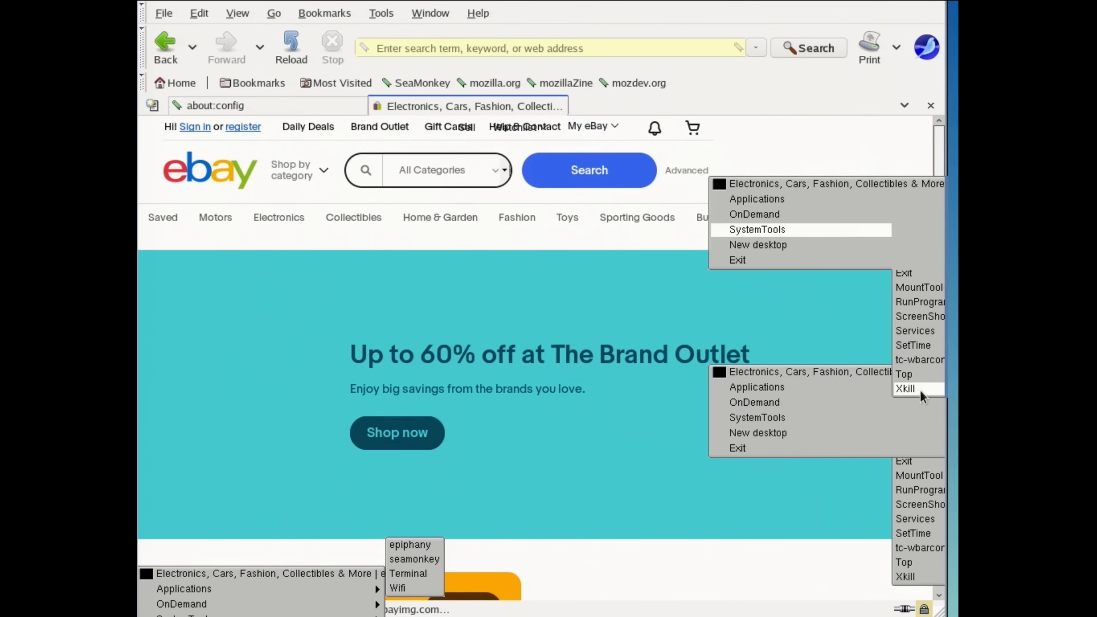
# Force-kill the frozen window with Xkill, then scroll the Mega Man Homepage
pyautogui.click(905, 388)
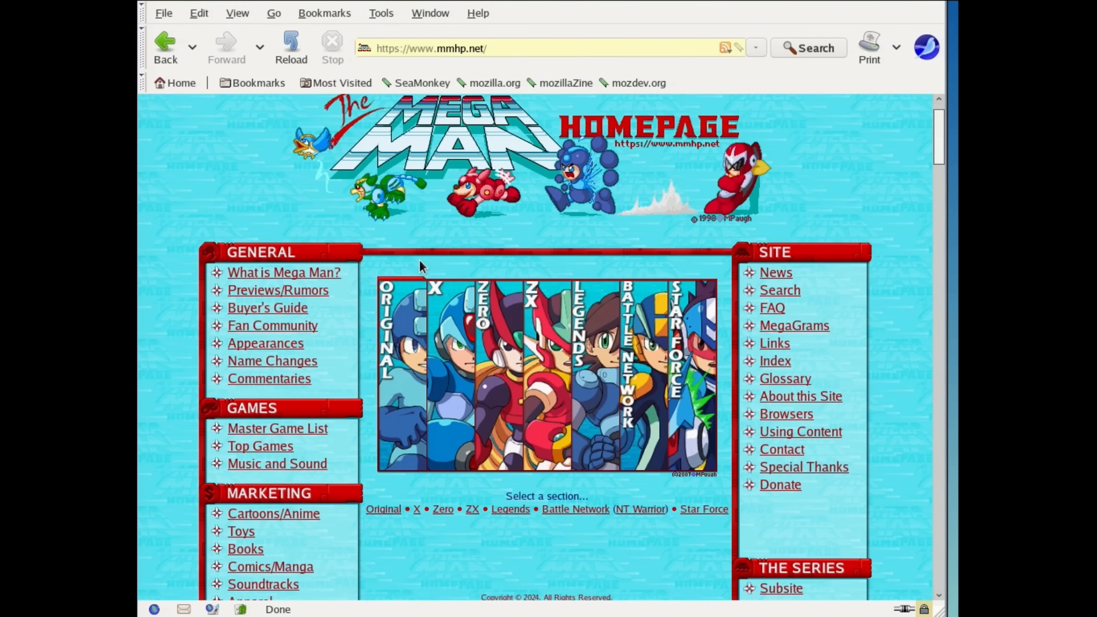
pyautogui.scroll(-3)
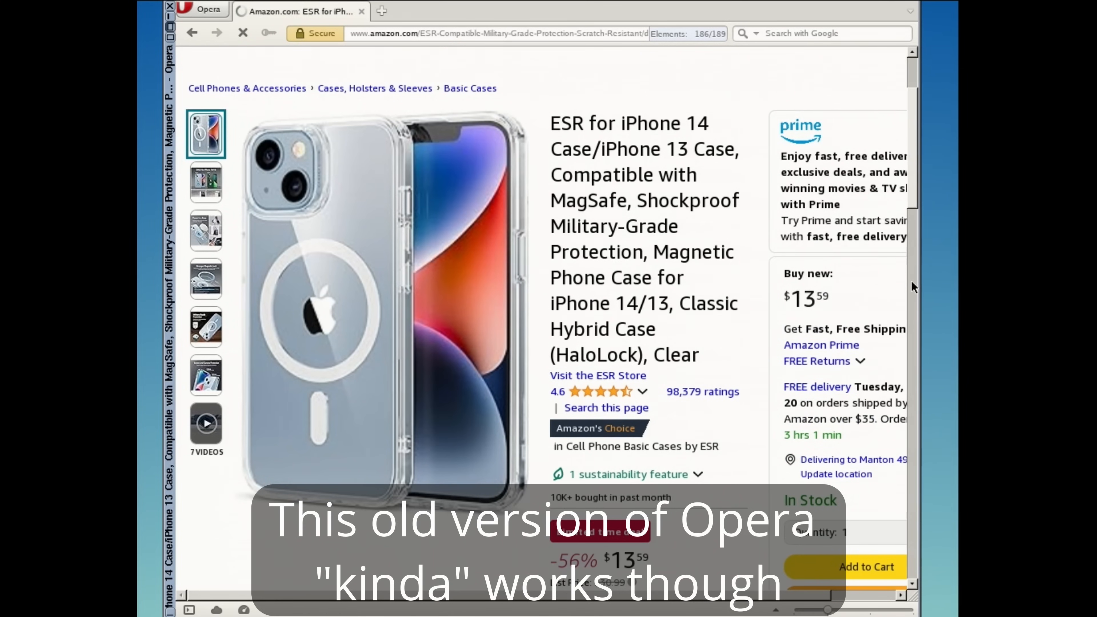
pyautogui.moveTo(912, 374)
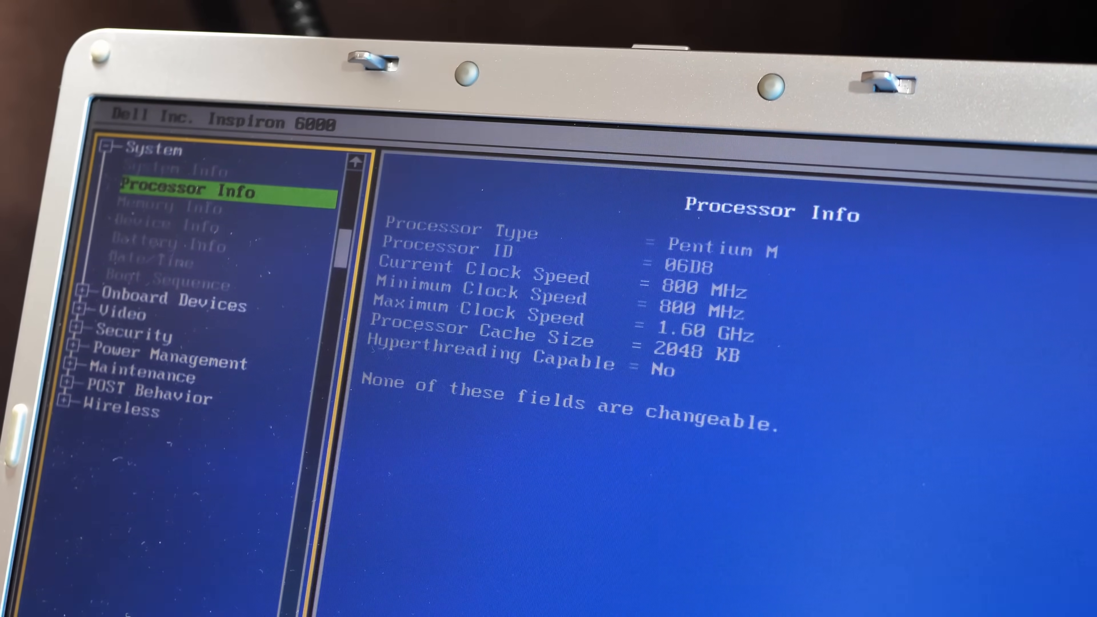
# Move to the next BIOS entry after the Pentium M 1.60 GHz processor info
pyautogui.press('Down')
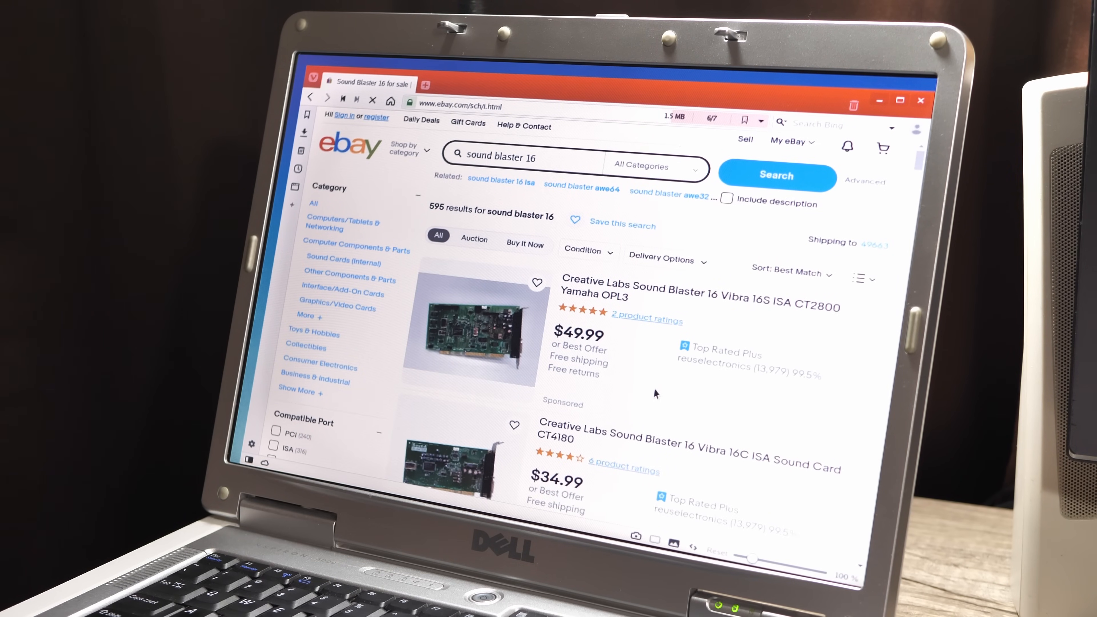
# Scroll the sound blaster 16 eBay results, then select an item on MobyGames
pyautogui.scroll(-3)
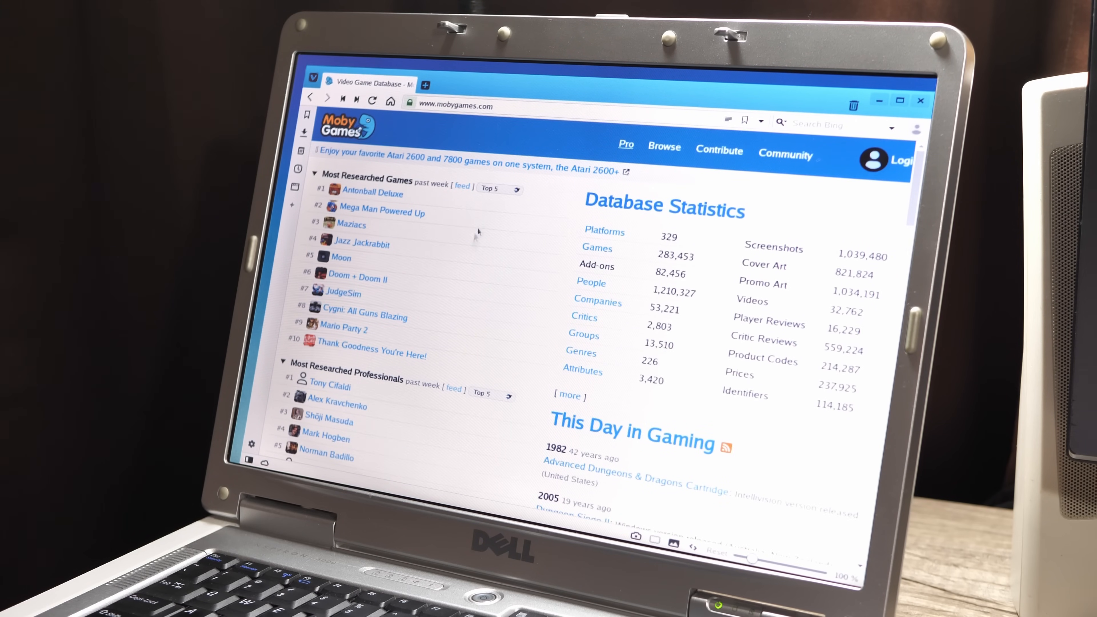
pyautogui.click(786, 154)
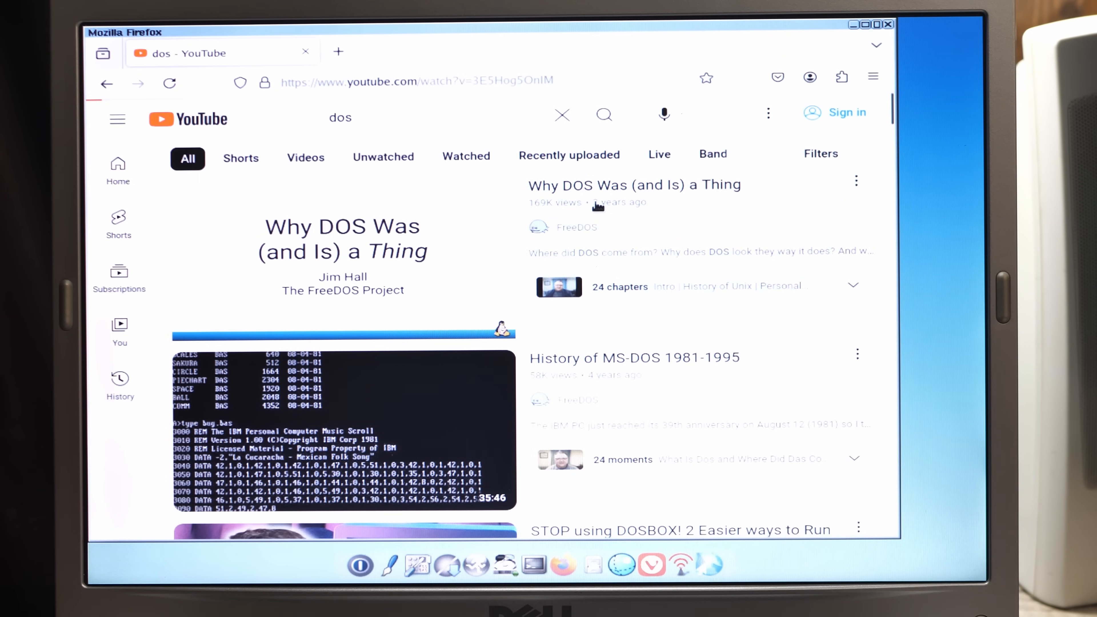
# View the About Firefox box showing version 129.0.1 and close it
pyautogui.click(343, 252)
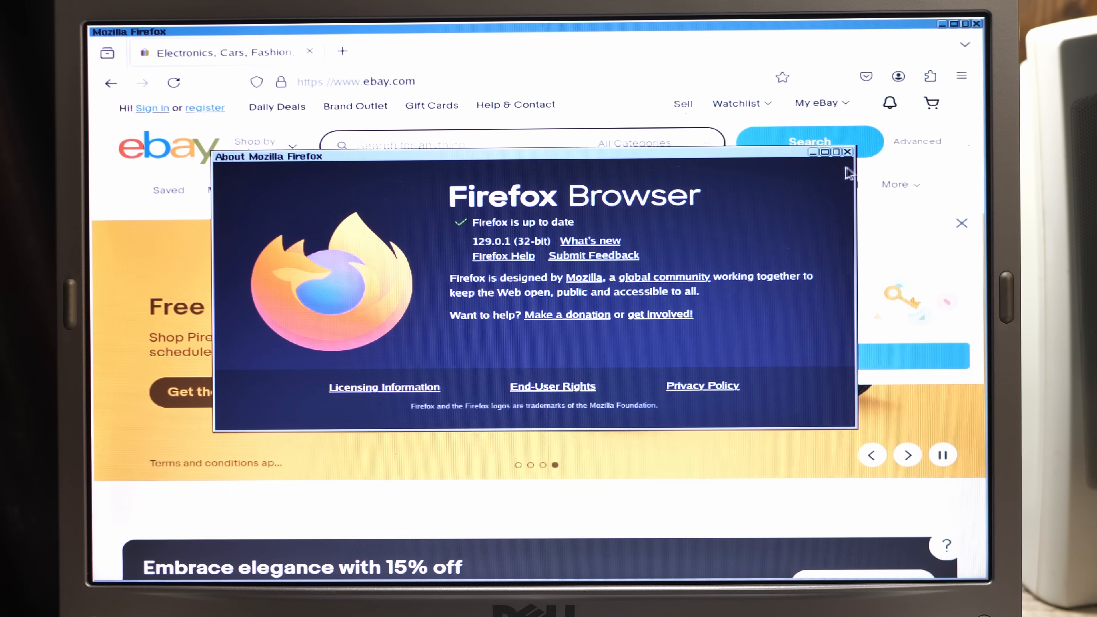
pyautogui.click(847, 152)
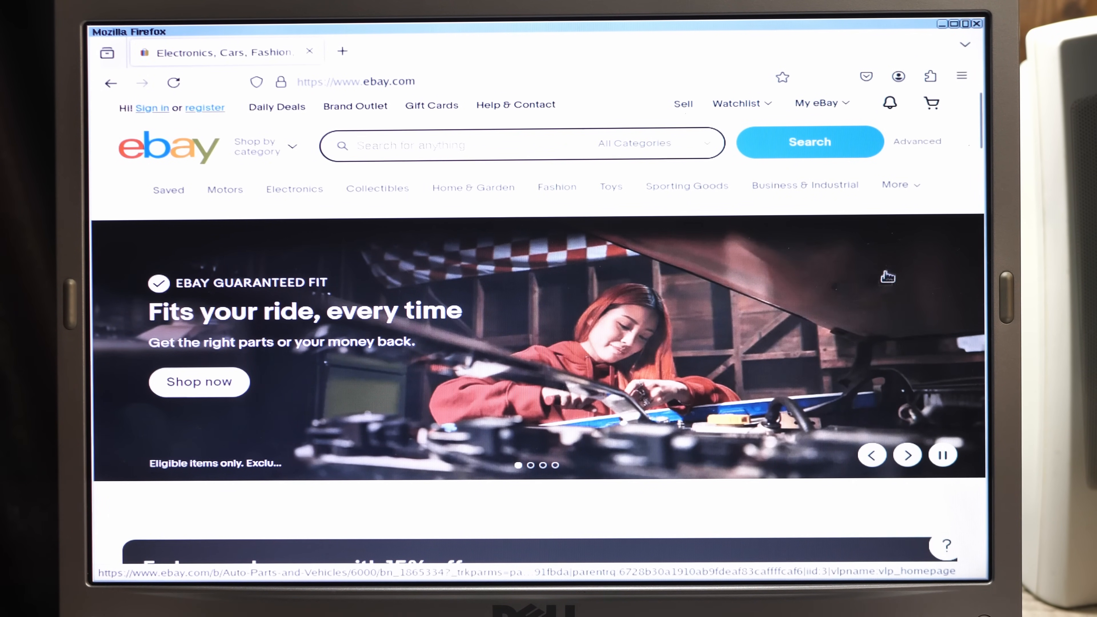
# Advance the eBay banner carousel, then load Facebook from the new-tab shortcut
pyautogui.click(908, 455)
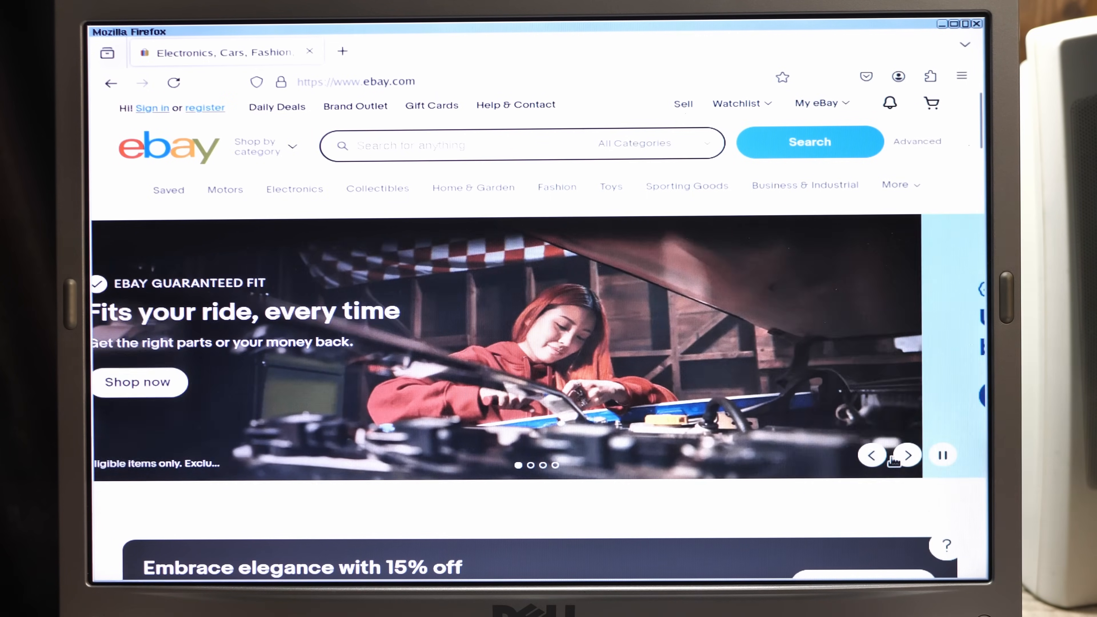
pyautogui.click(908, 455)
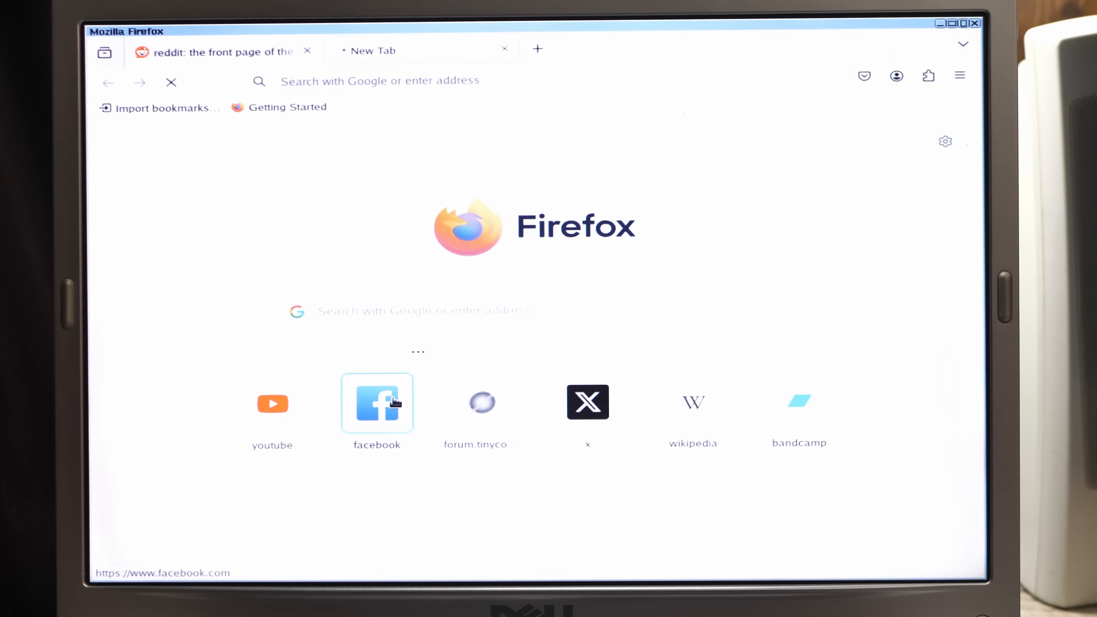
pyautogui.click(377, 402)
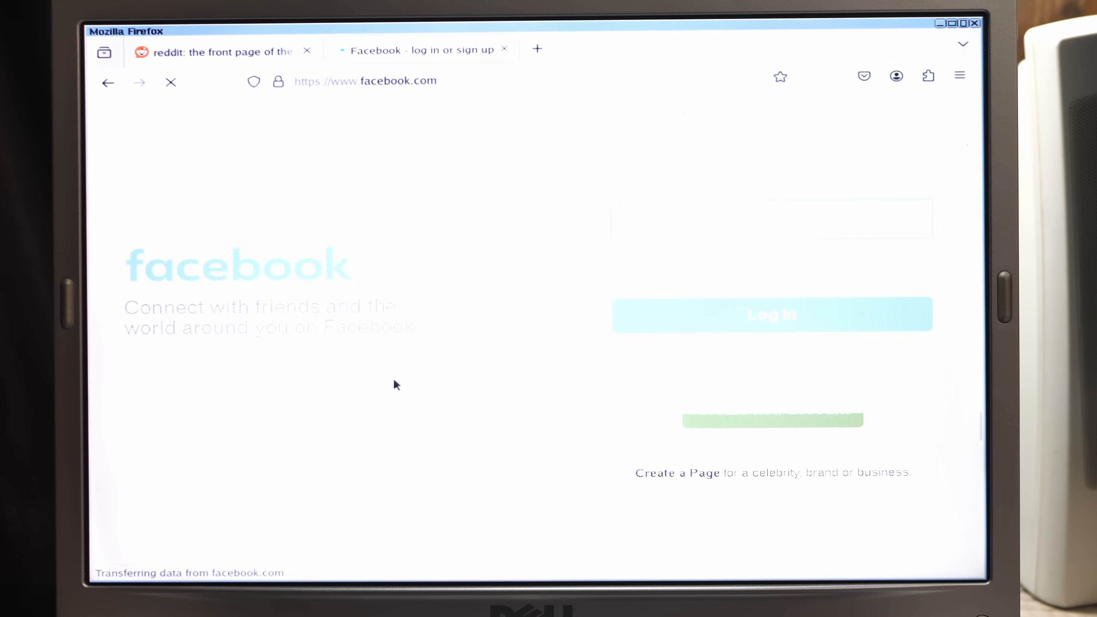